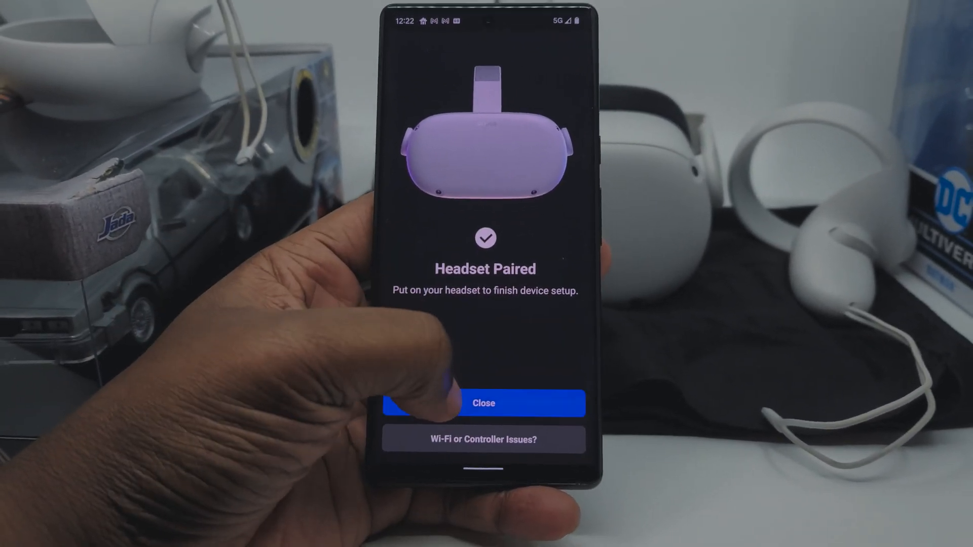
Dismiss the paired confirmations and check the headset's paired devices and controller settings.
click(485, 403)
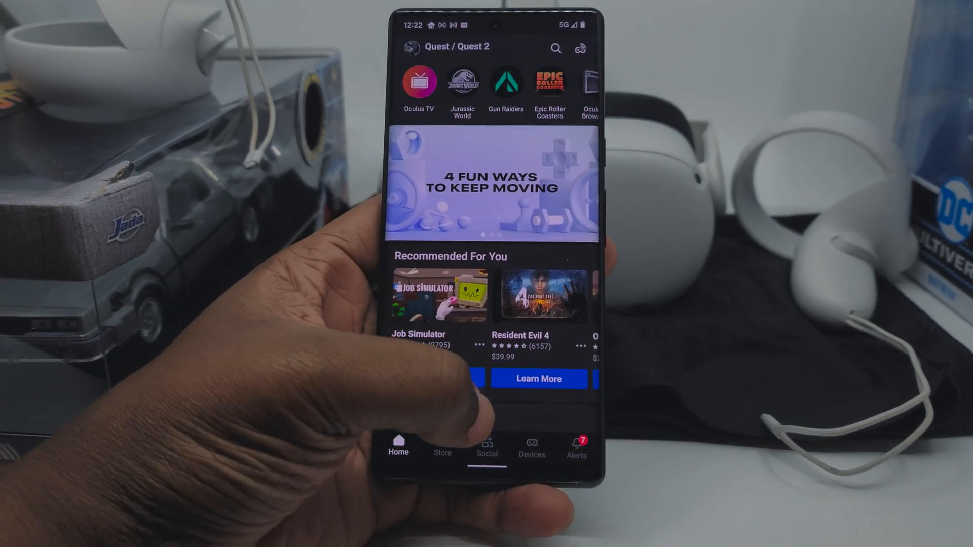
click(530, 444)
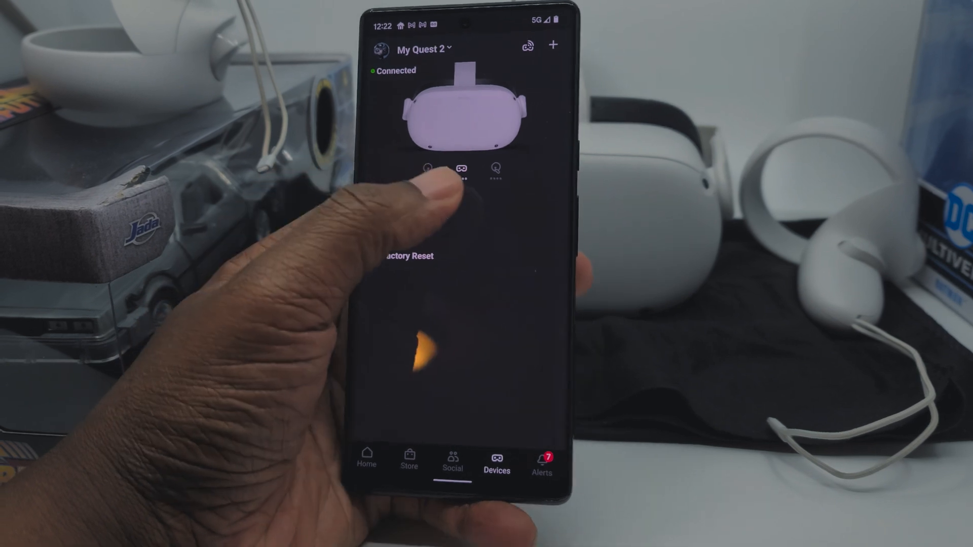
click(462, 171)
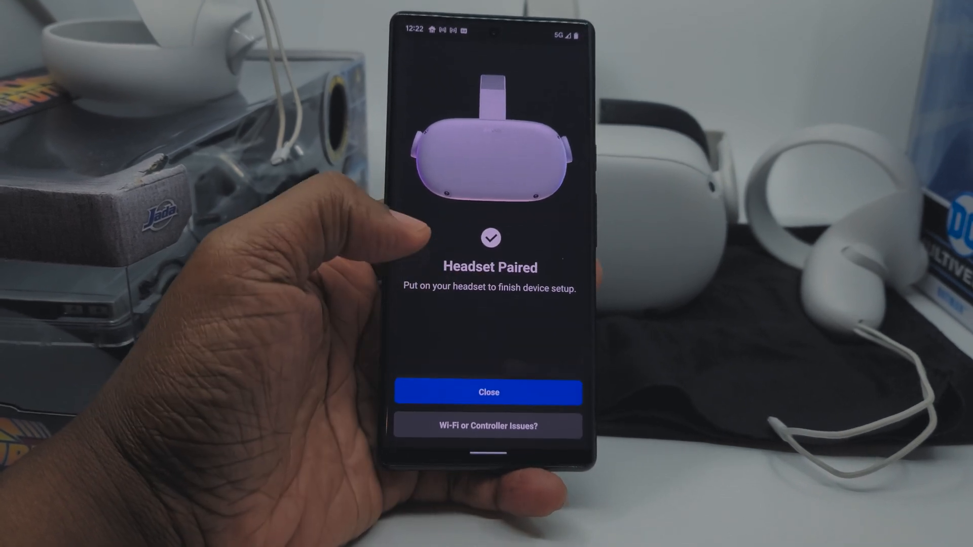
click(487, 425)
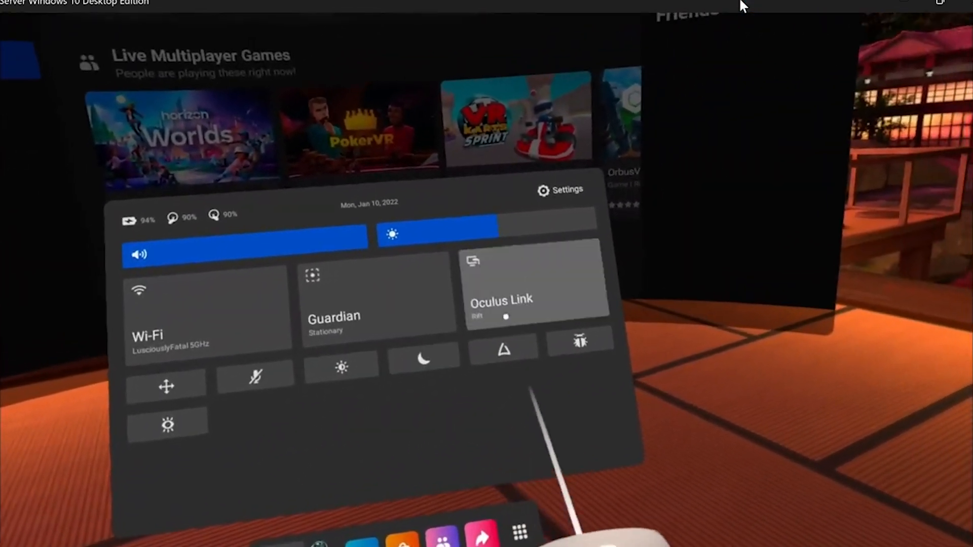
Go from full Settings into the Hands and Controllers options.
click(558, 189)
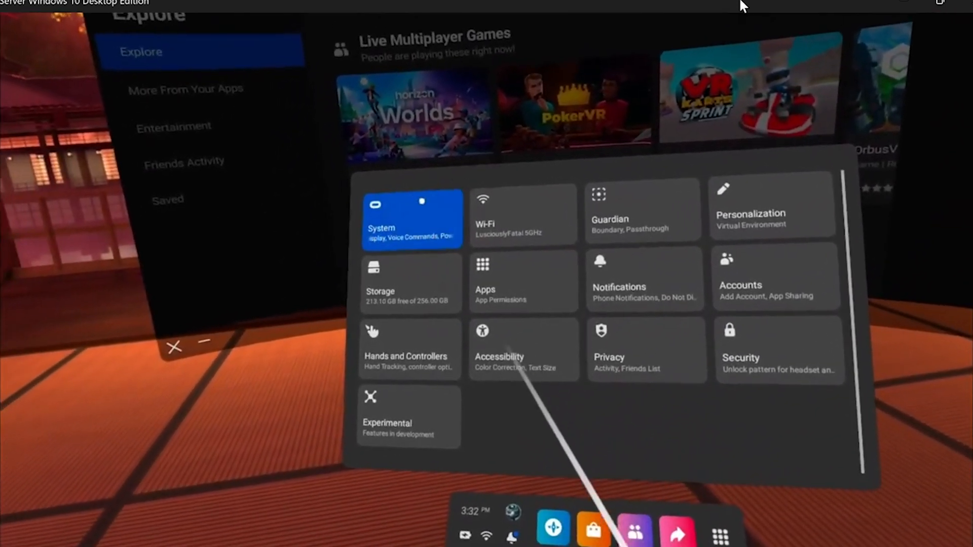
click(410, 349)
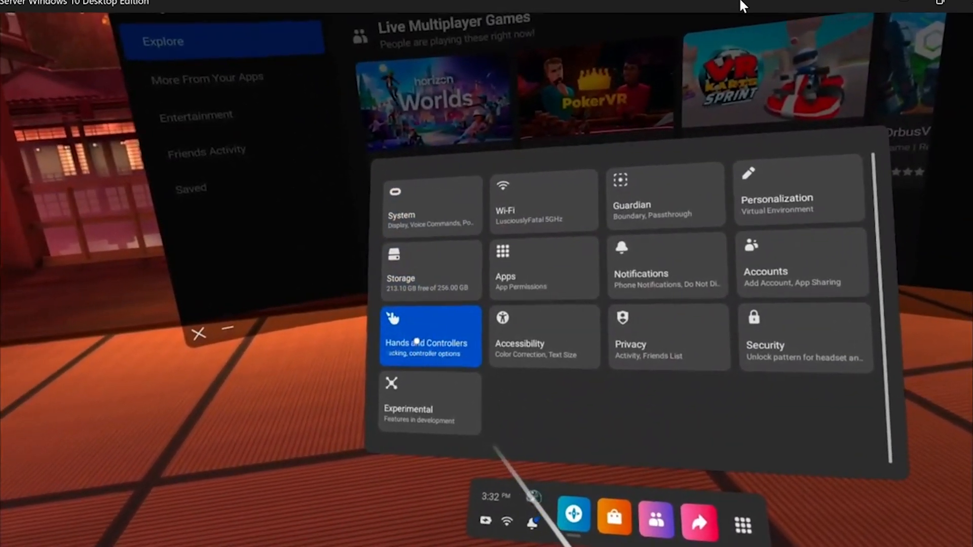
click(430, 336)
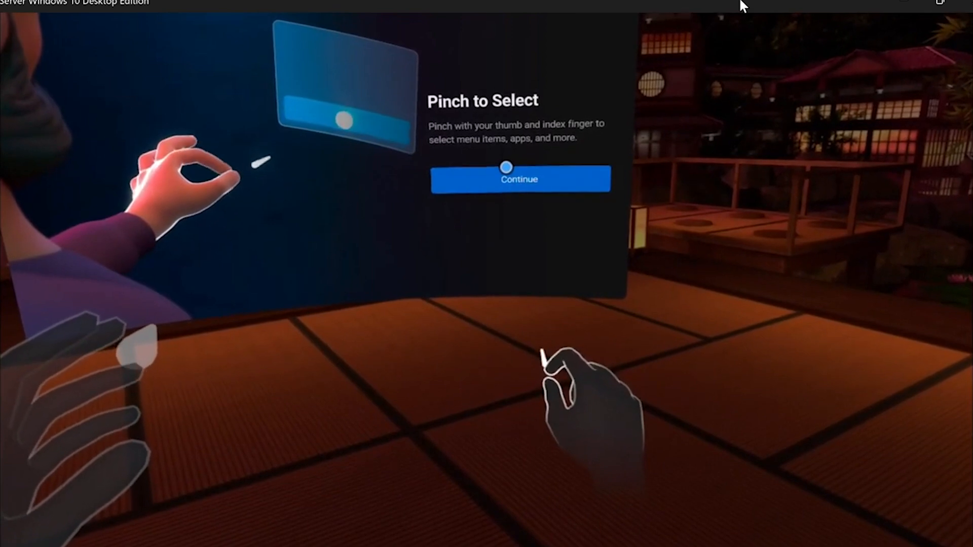
Continue through the Pinch to Select and Pinch and Hold to Scroll tutorials.
click(519, 179)
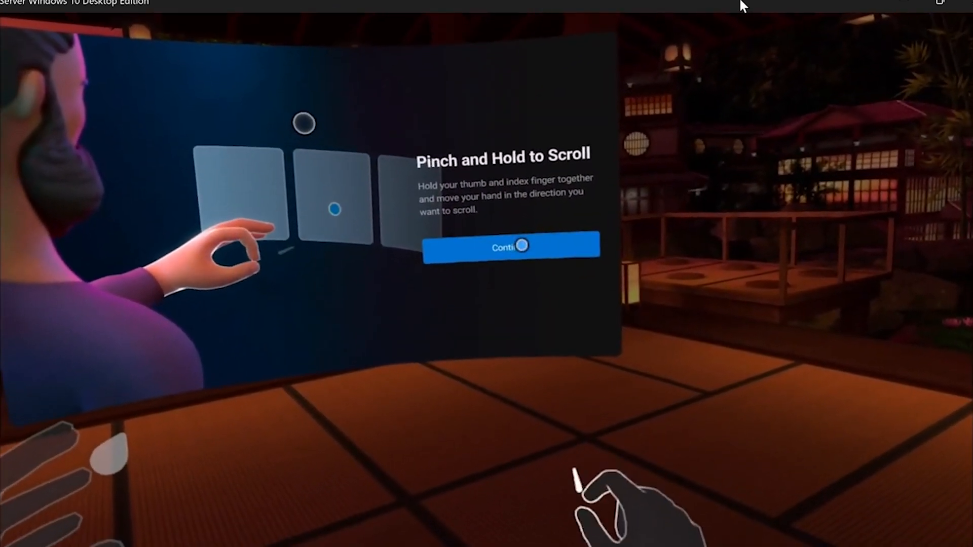
click(511, 247)
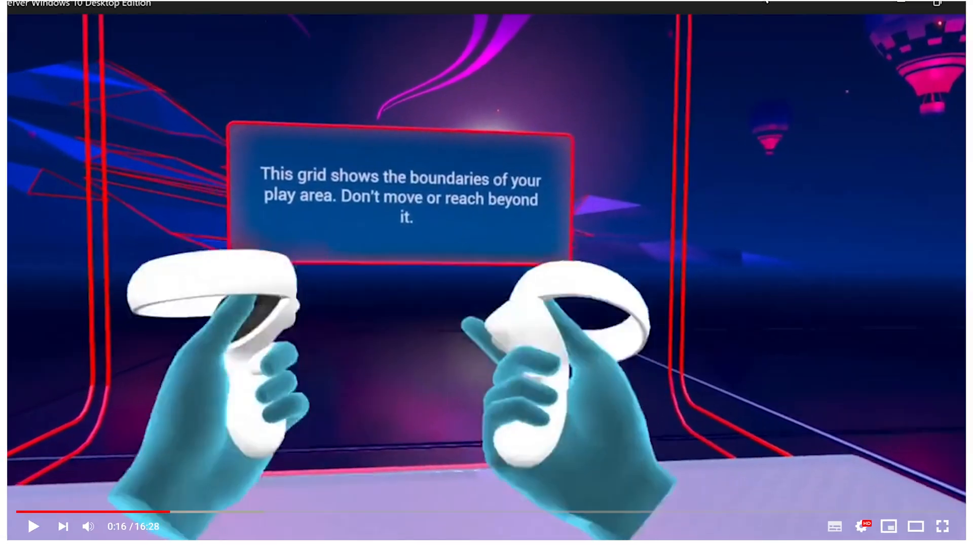
click(942, 526)
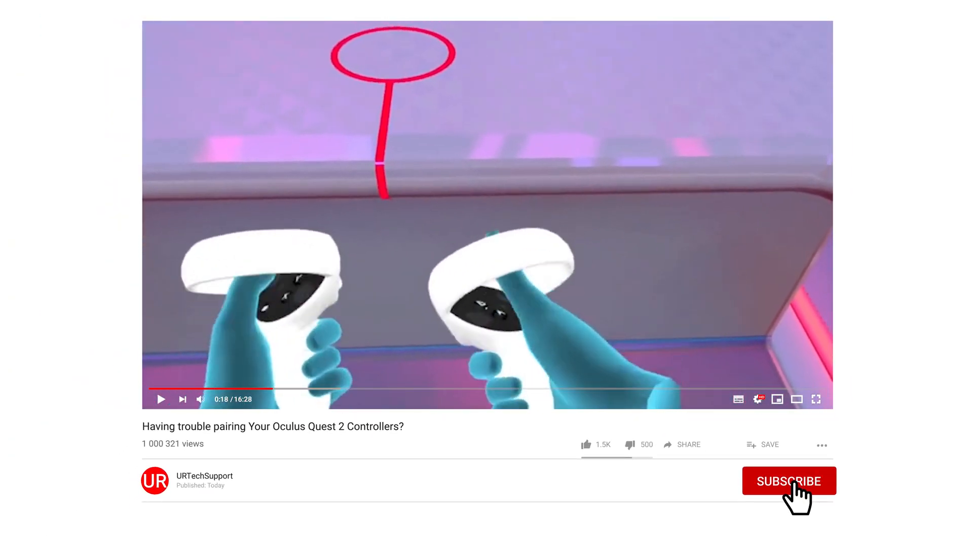
click(788, 481)
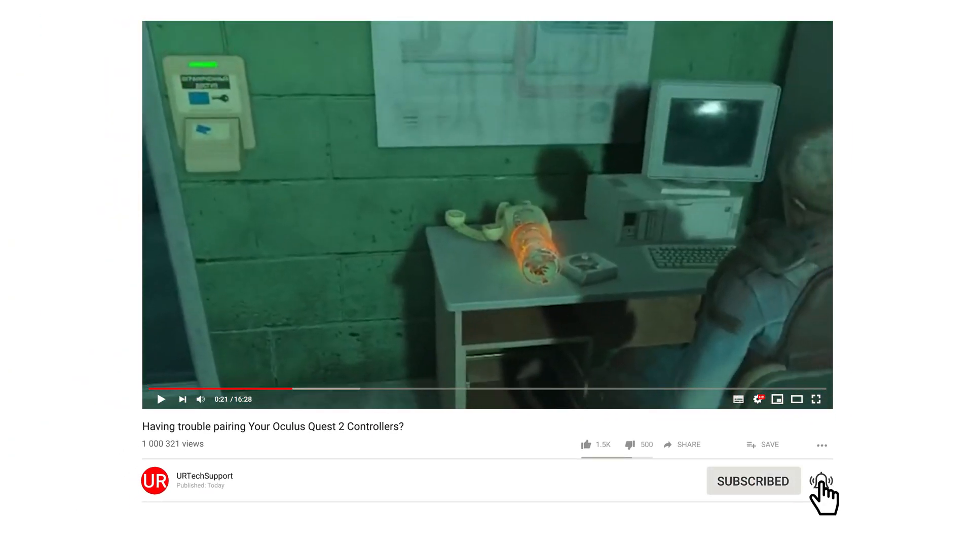
click(816, 398)
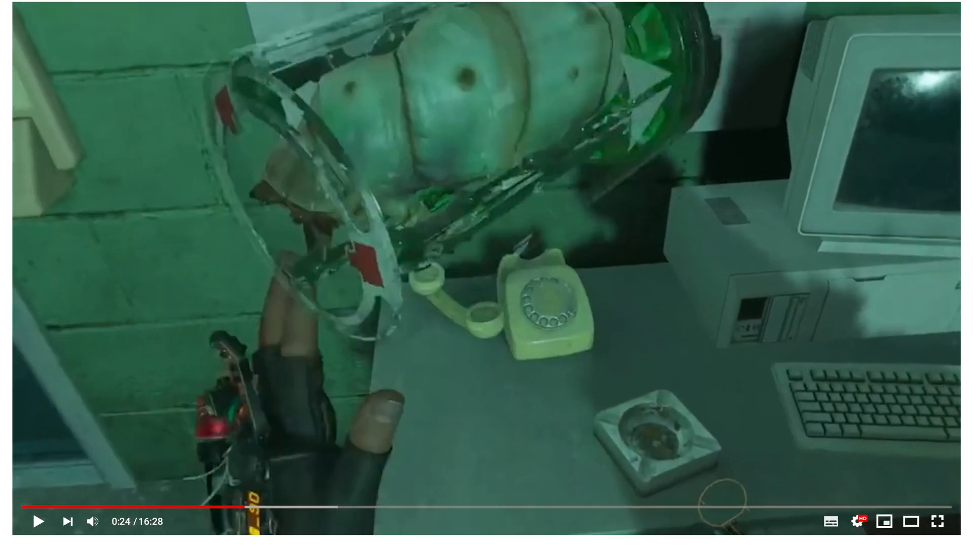